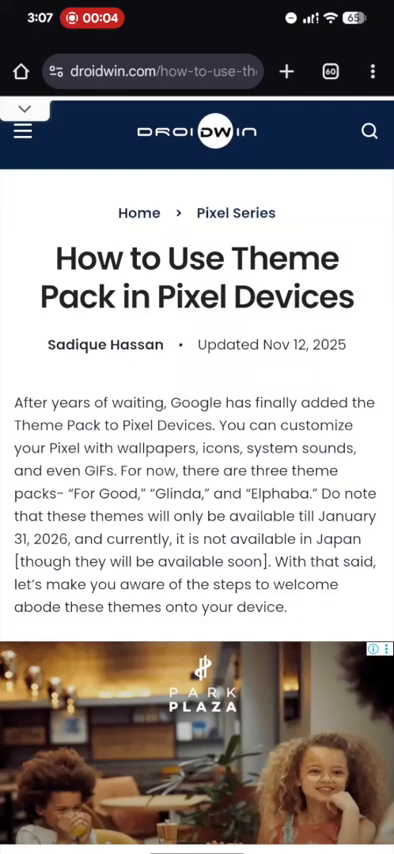
Scroll through the droidwin.com article on Pixel theme packs in Chrome
scroll("down", 3)
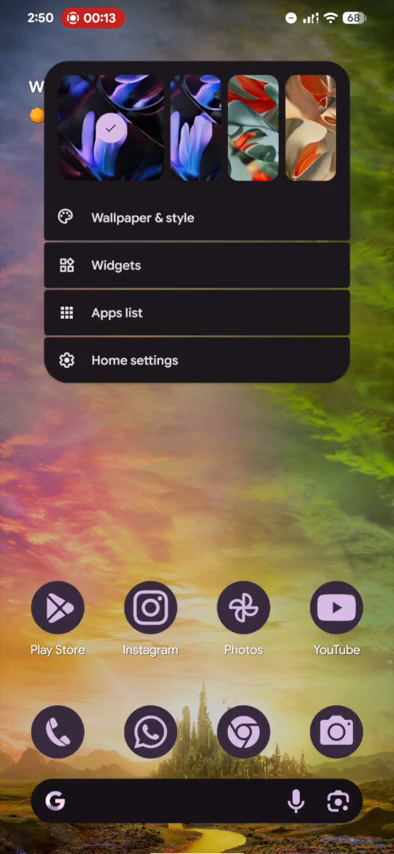
View the applied For Good theme pack in Wallpaper & style, then lock the phone
left_click(145, 217)
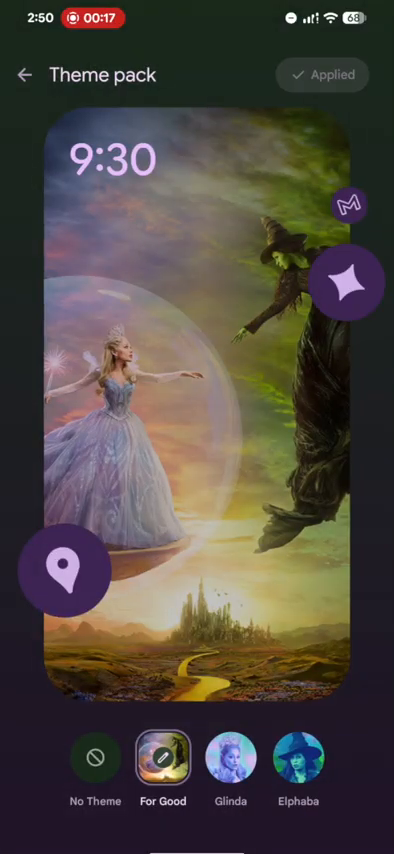
left_click(162, 761)
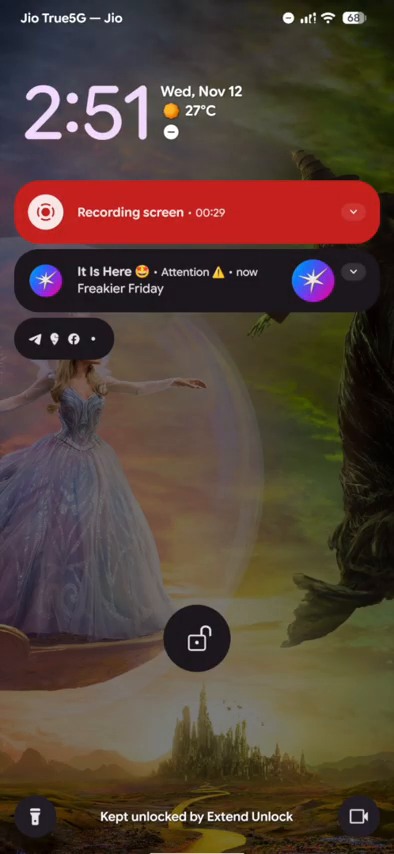
Unlock the phone and open the WhatsApp message-yourself chat with Gboard showing
scroll("down", 3)
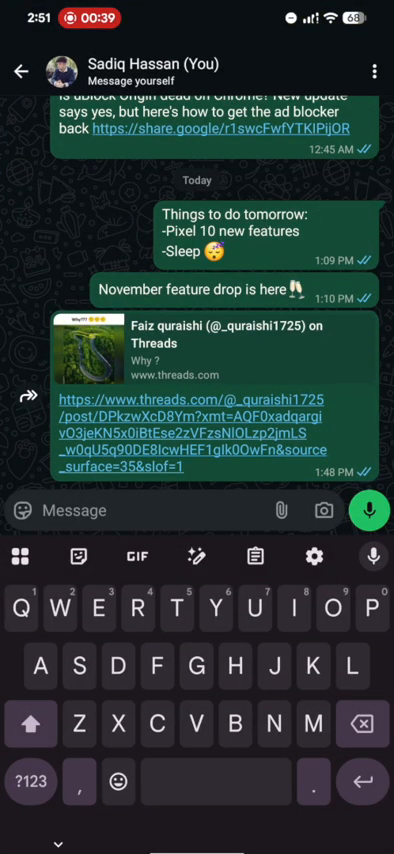
Browse Gboard's For good GIF category of themed movie clips in WhatsApp
left_click(133, 558)
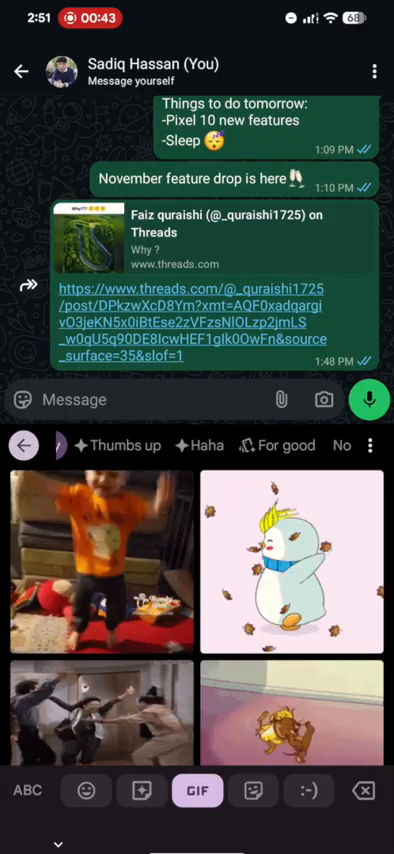
left_click(278, 445)
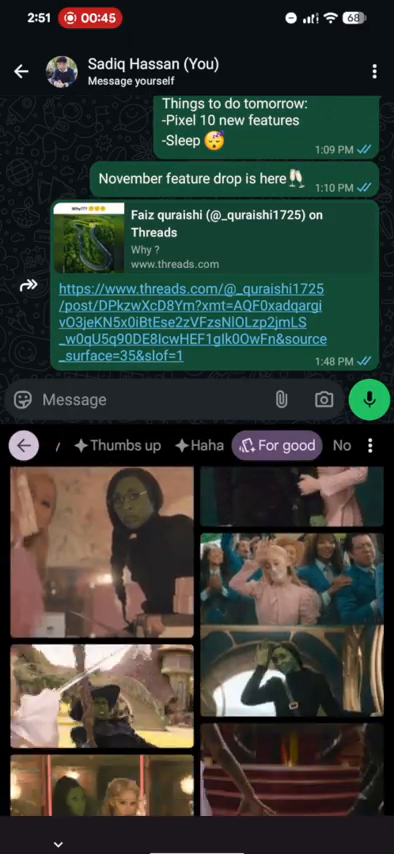
left_click(199, 445)
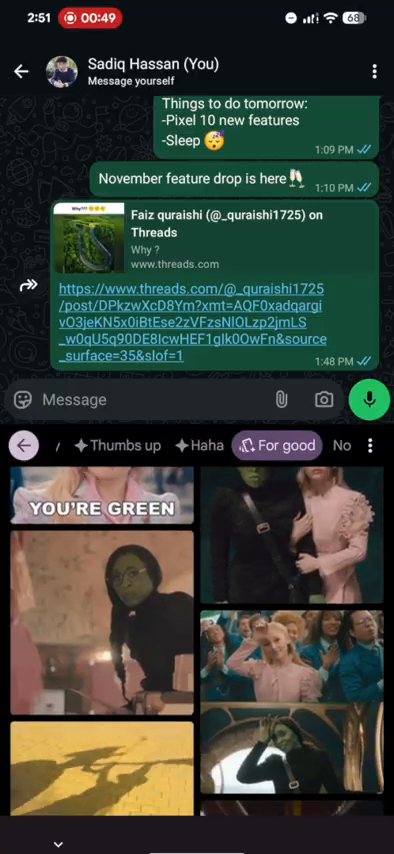
scroll("down", 3)
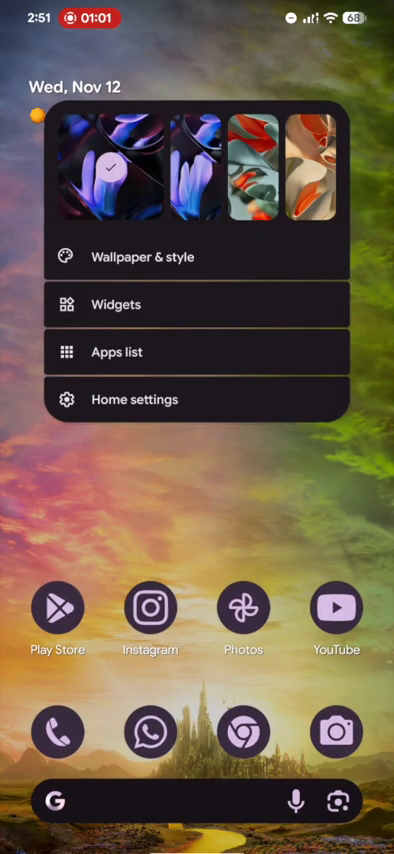
Review the For Good pack's colour and pinned Gboard GIFs, then open Sounds
left_click(139, 256)
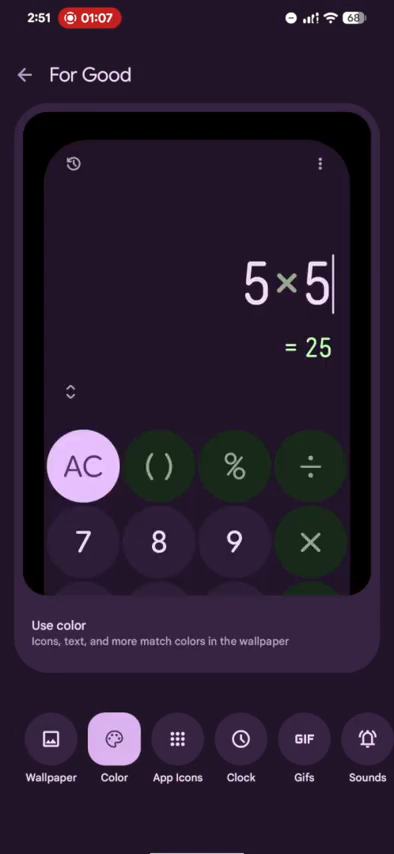
left_click(178, 745)
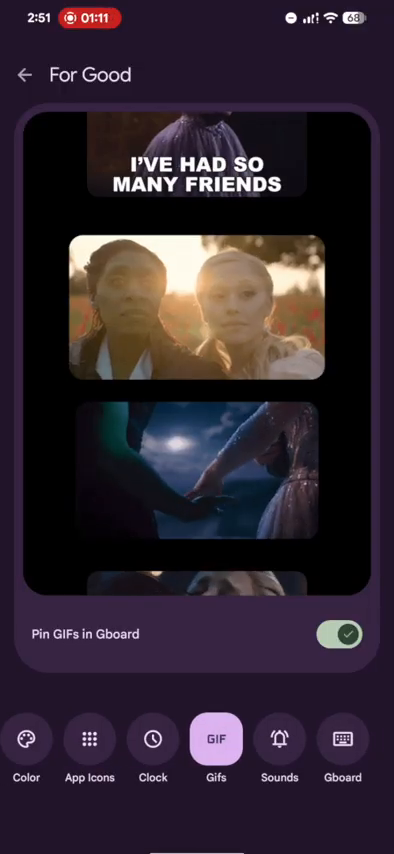
left_click(279, 740)
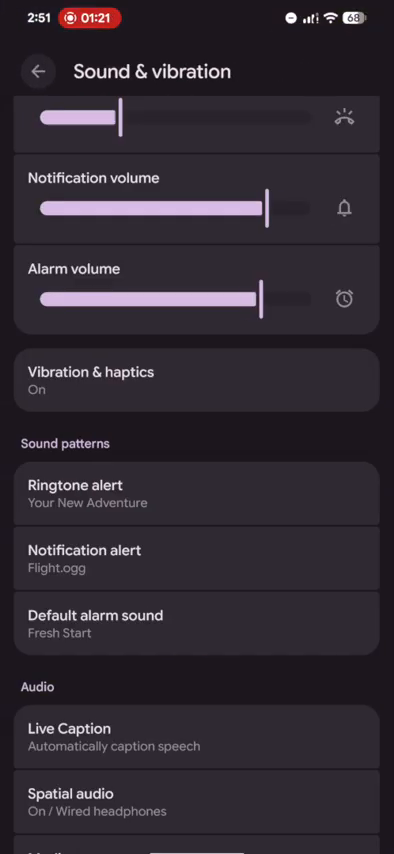
Browse system sounds and Sound Collections, keeping Flight as the notification alert
scroll("down", 3)
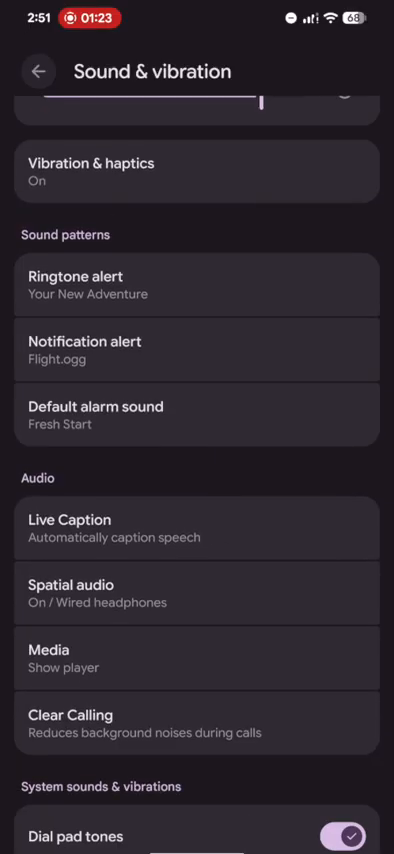
scroll("down", 3)
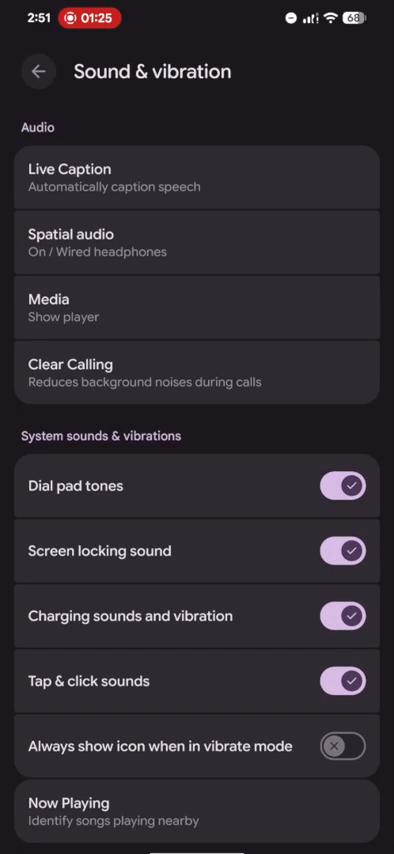
scroll("up", 3)
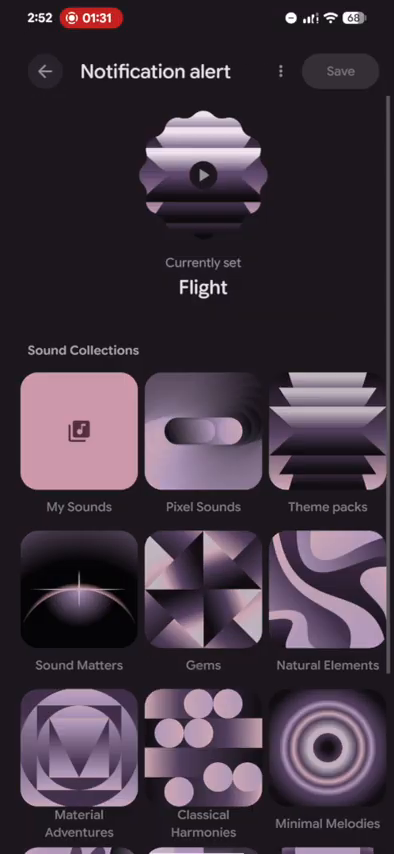
left_click(328, 443)
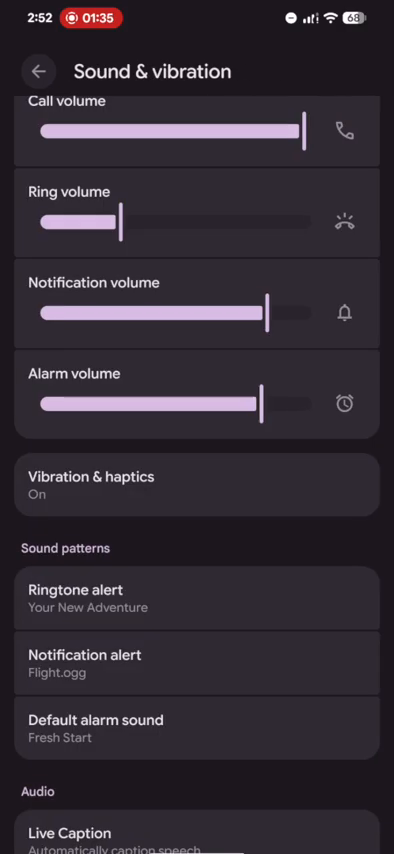
left_click(197, 727)
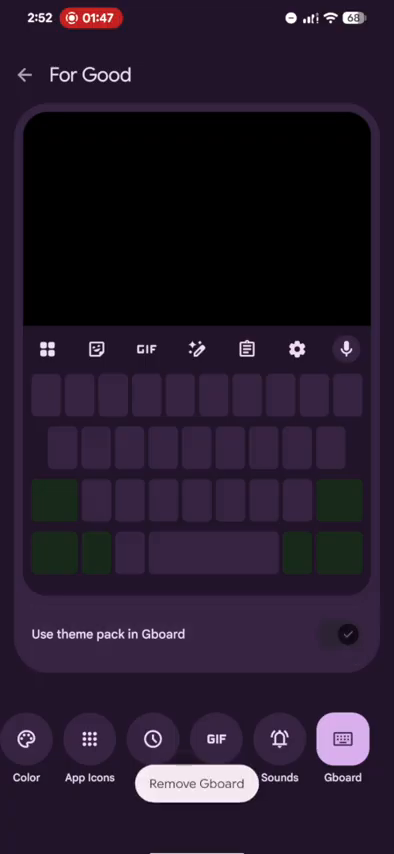
Review For Good's colour options and apply its Emerald City wallpaper to the home screen
left_click(215, 740)
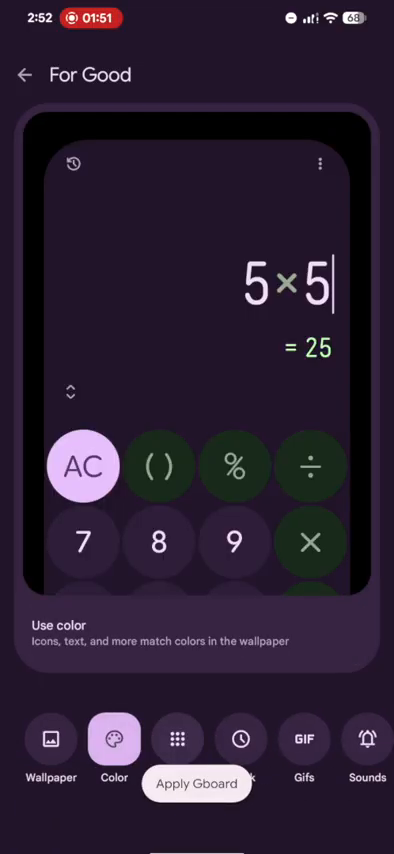
left_click(51, 739)
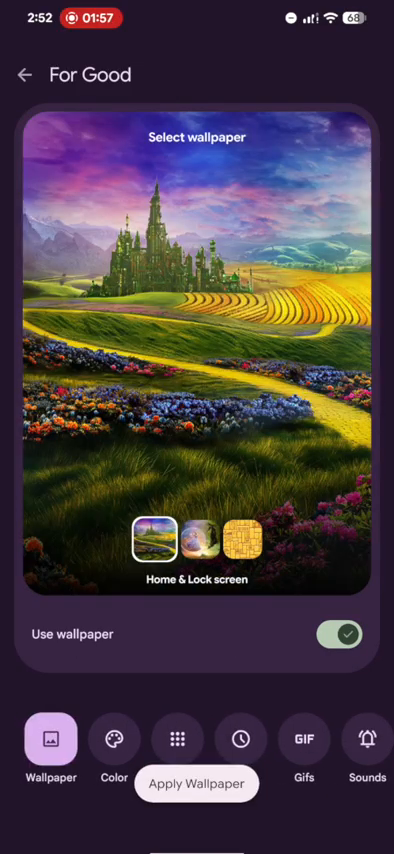
left_click(196, 540)
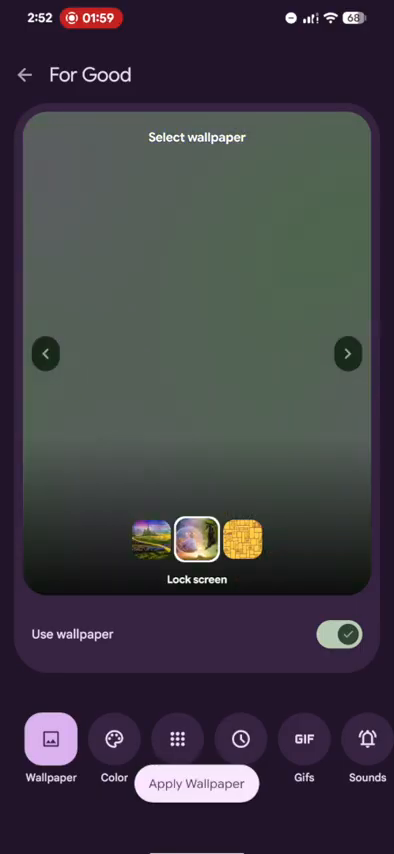
left_click(196, 784)
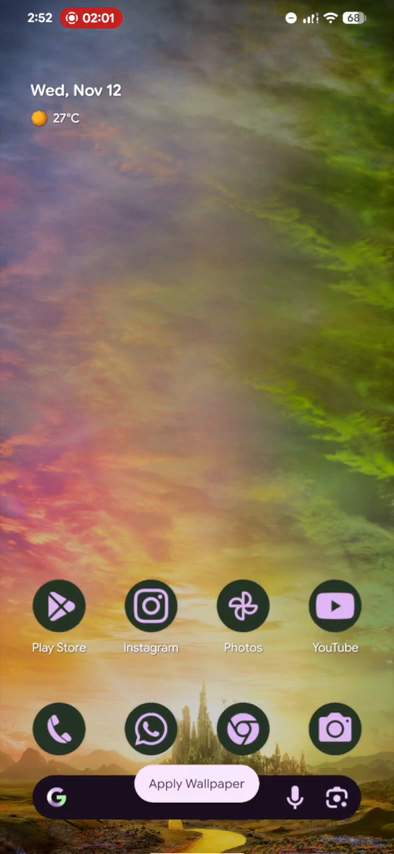
Go through Settings into Wallpaper & style's theme pack chooser, previewing Glinda
left_click(196, 783)
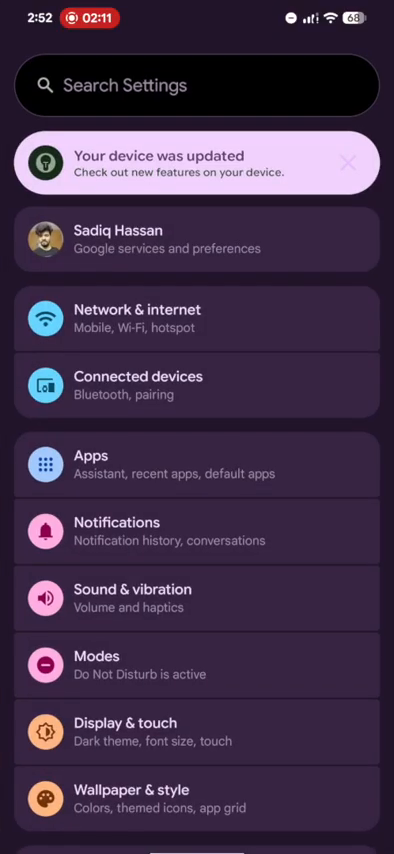
left_click(197, 799)
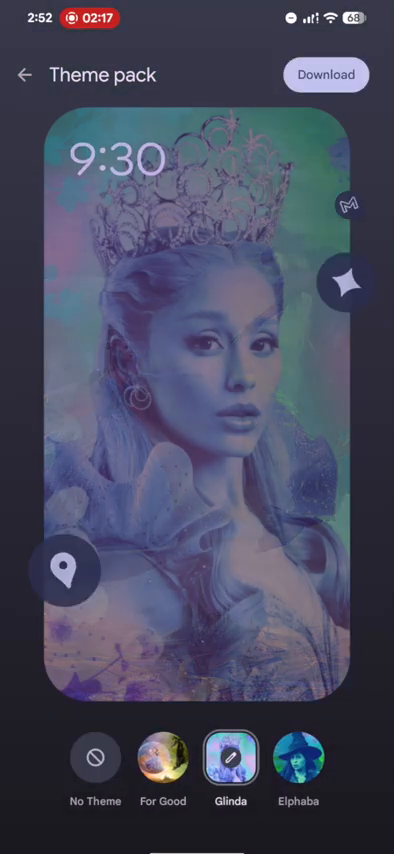
Compare the Elphaba and Glinda packs, then download Elphaba
left_click(299, 762)
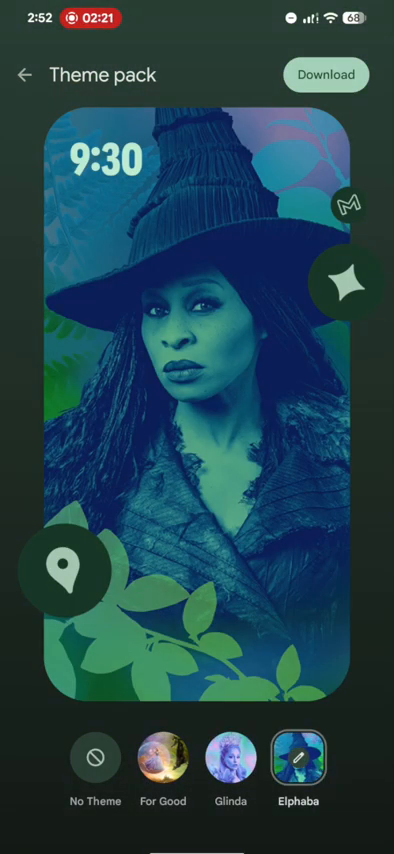
left_click(230, 758)
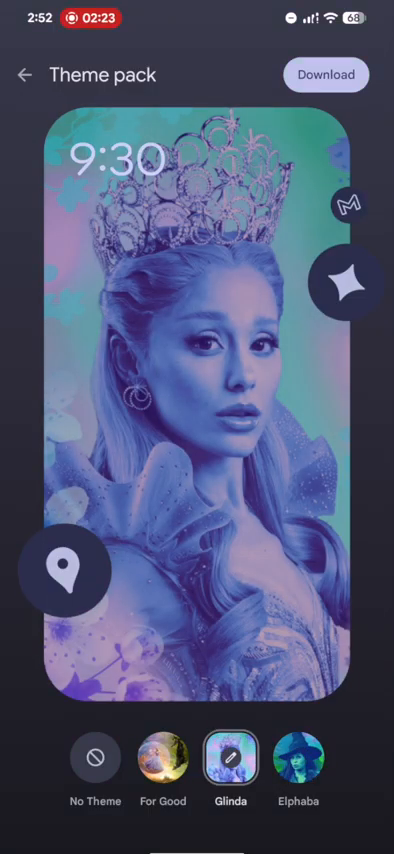
left_click(299, 760)
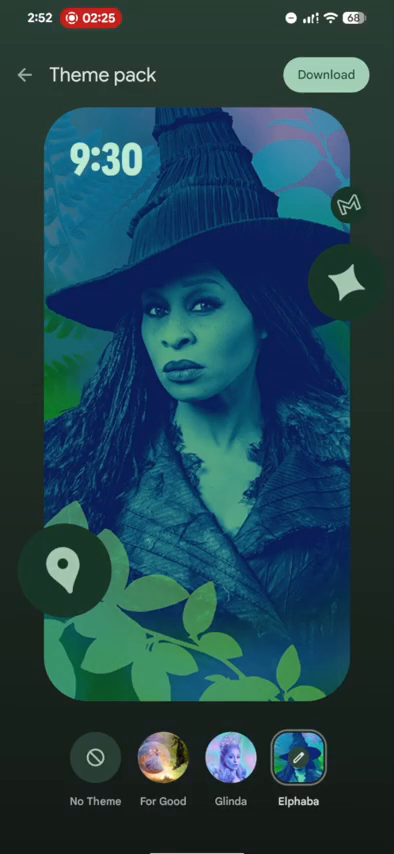
left_click(325, 74)
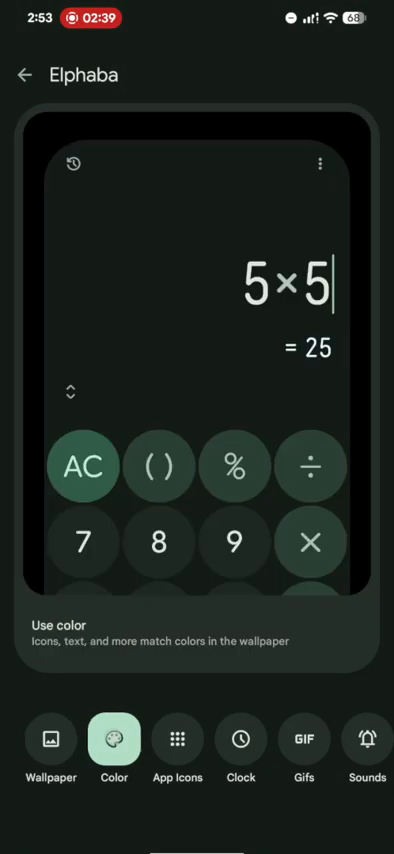
Preview Elphaba's app icons, green colour scheme and Wicked GIFs pinned in Gboard
left_click(178, 748)
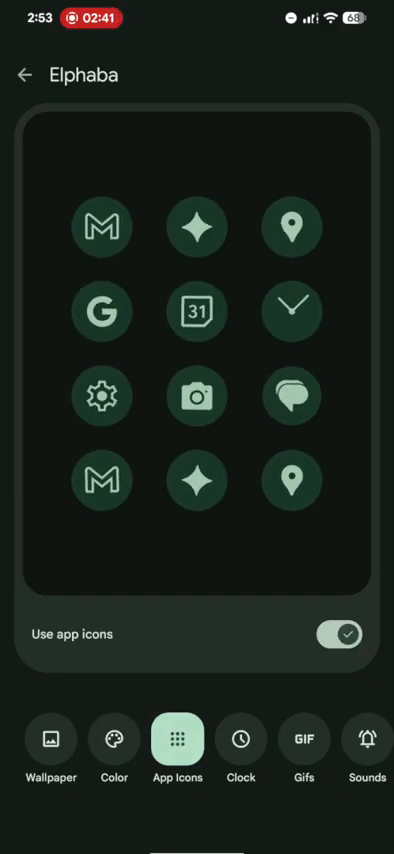
left_click(113, 740)
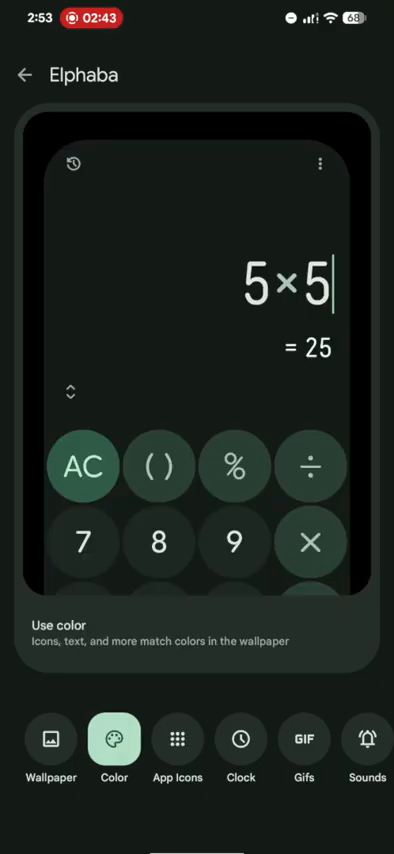
left_click(304, 740)
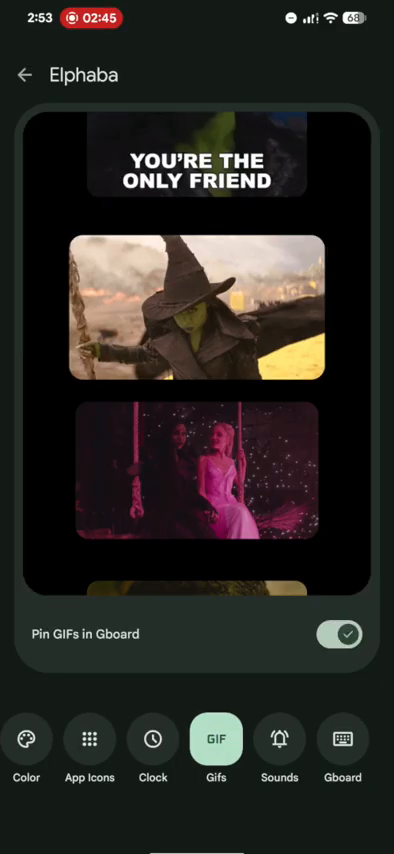
scroll("down", 3)
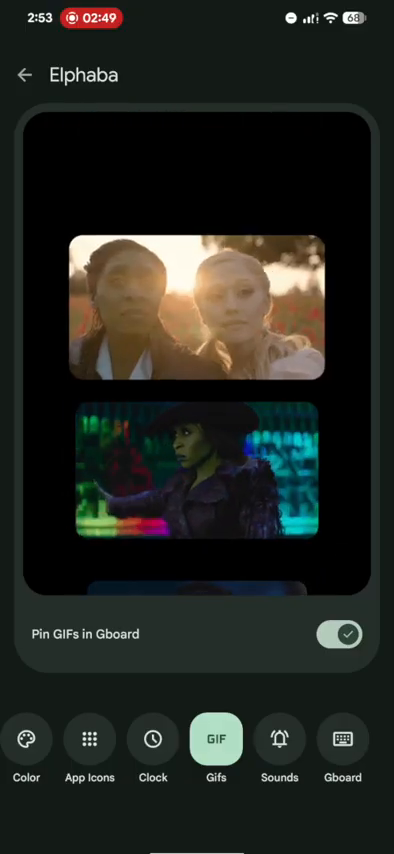
left_click(279, 740)
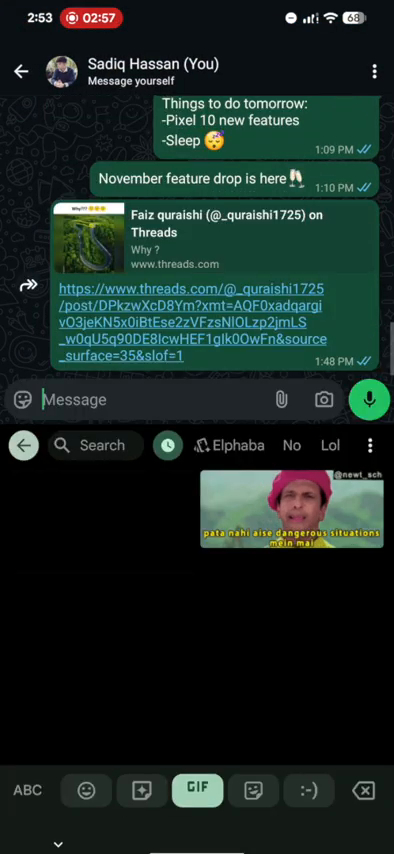
Show Gboard's Elphaba GIF collection in WhatsApp, then return to the home screen
left_click(233, 446)
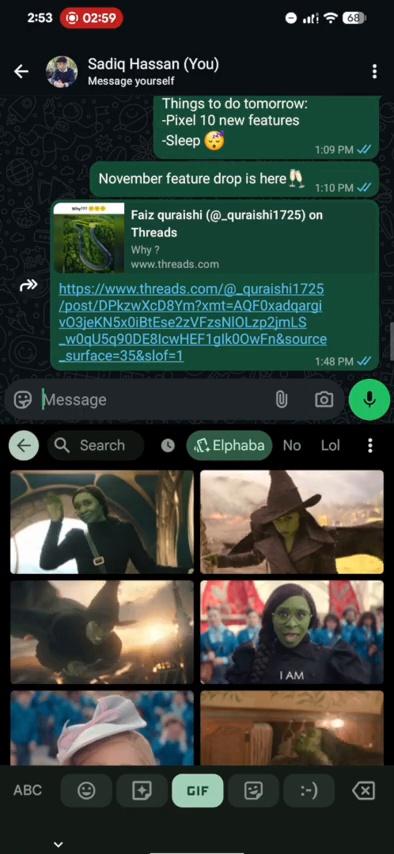
key("HOME")
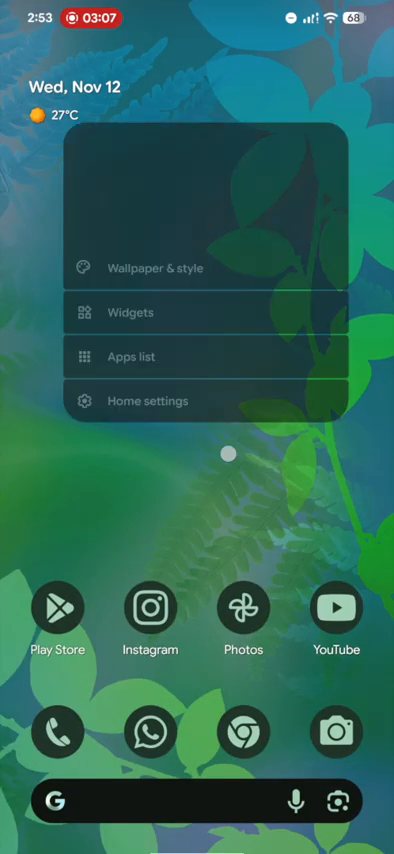
Scroll Settings to the phone ringtone picker listing the Dancing and Courage theme-pack tones
scroll("down", 3)
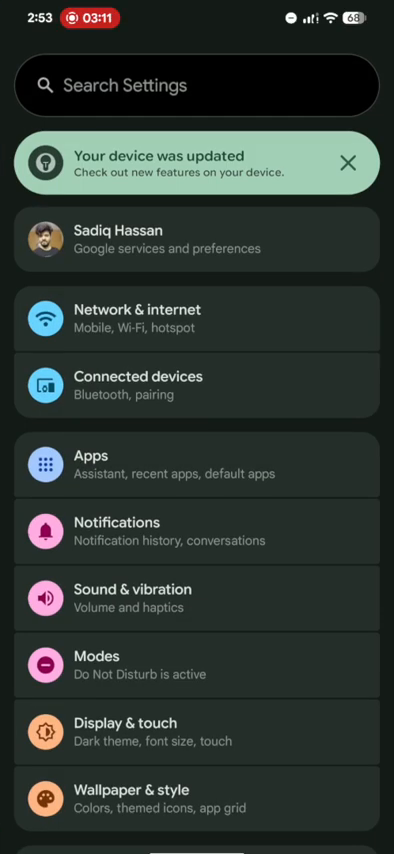
scroll("down", 3)
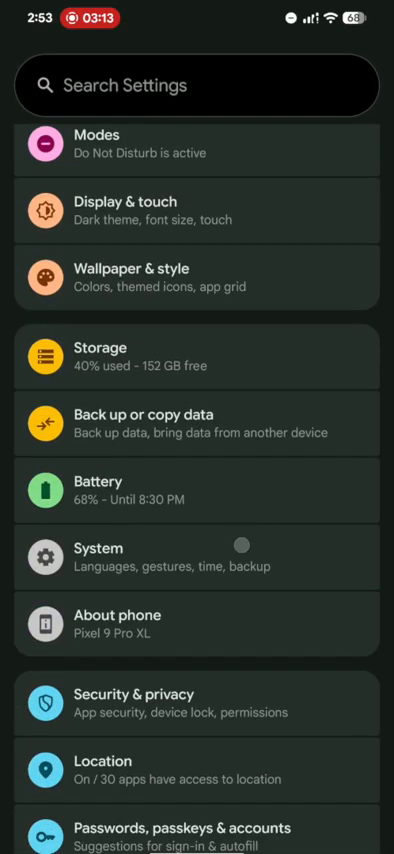
scroll("down", 3)
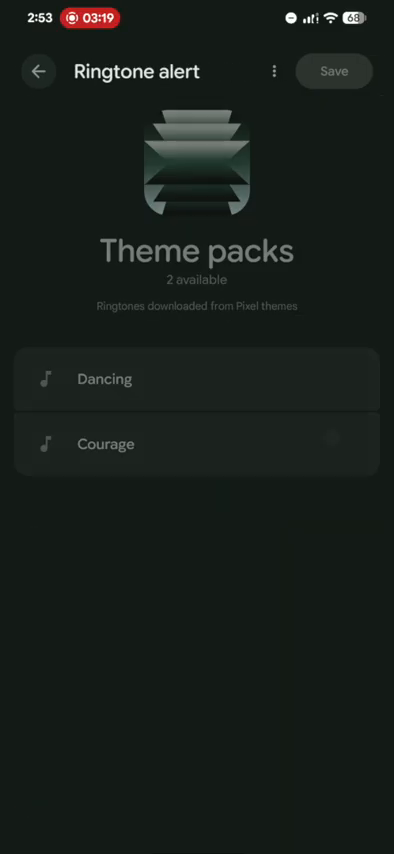
left_click(38, 71)
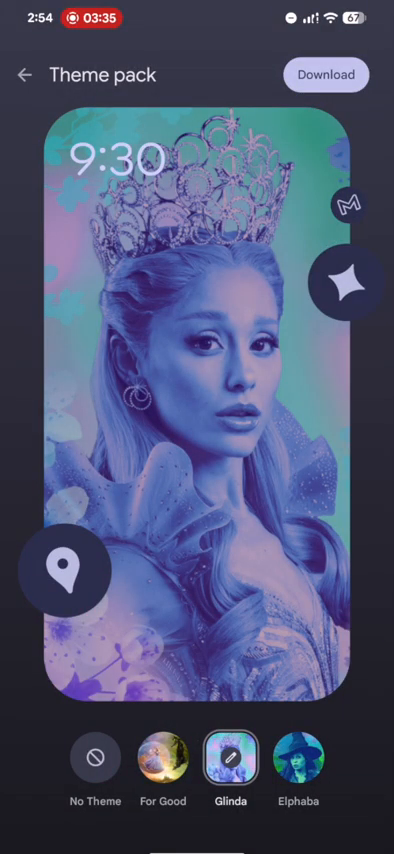
Download the Glinda theme pack and apply it
left_click(325, 74)
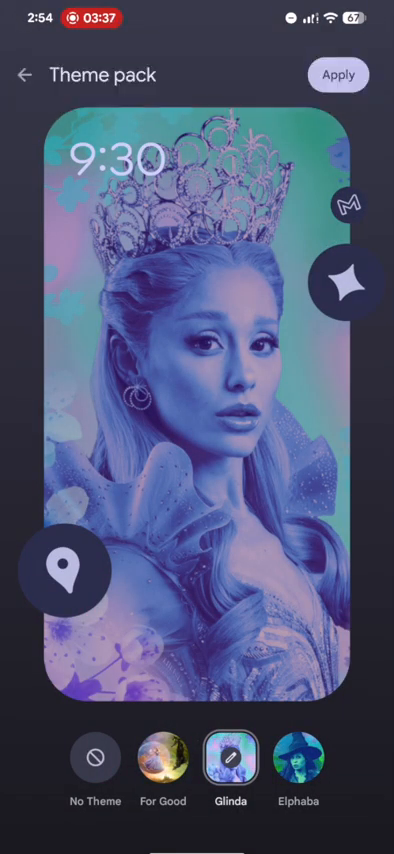
left_click(337, 75)
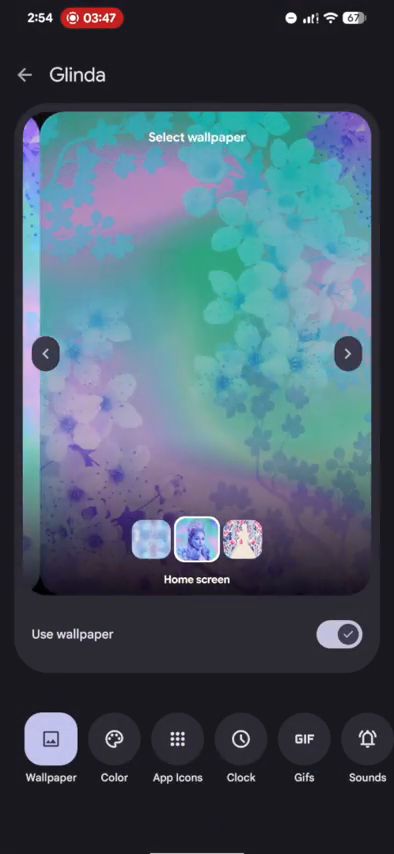
Review Glinda's icons, GIFs and sounds, playing the Shine Bright alarm
left_click(348, 353)
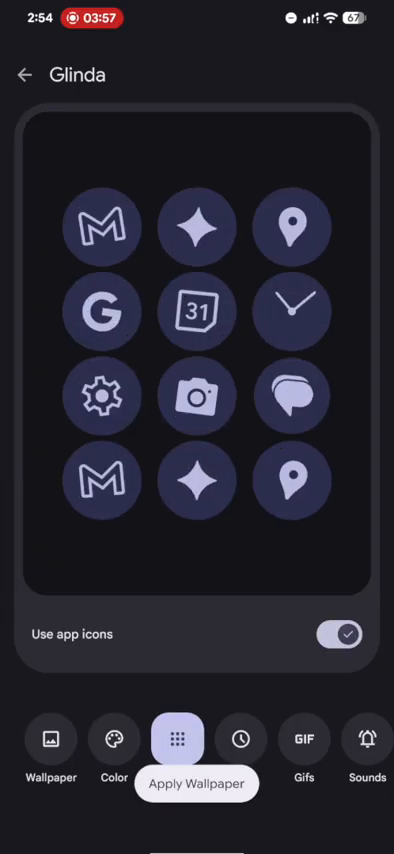
left_click(303, 740)
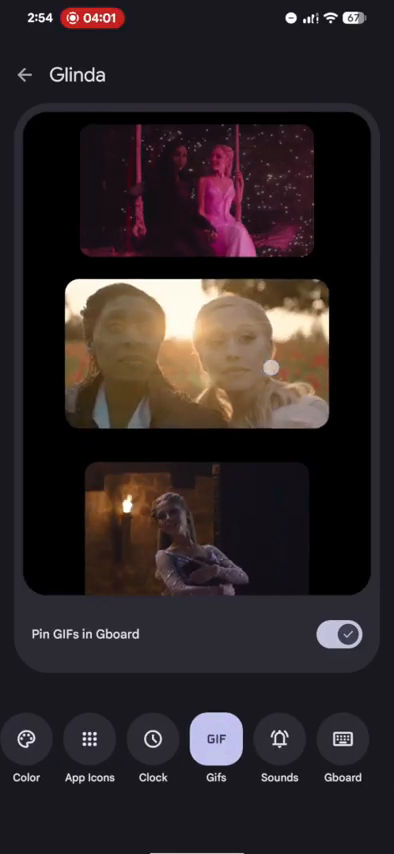
left_click(279, 740)
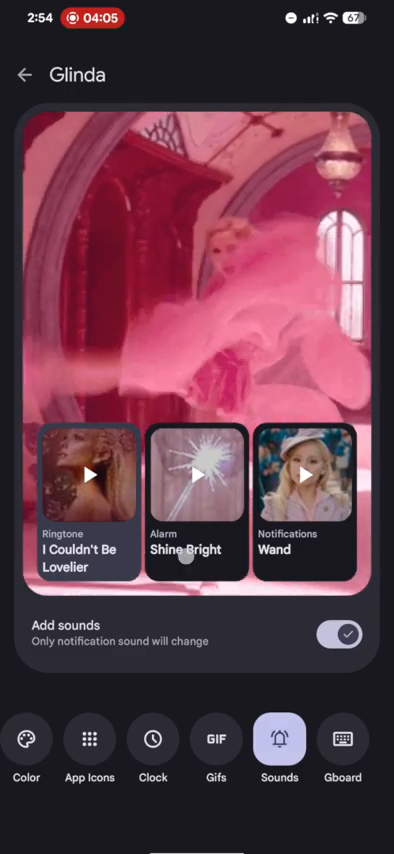
left_click(342, 740)
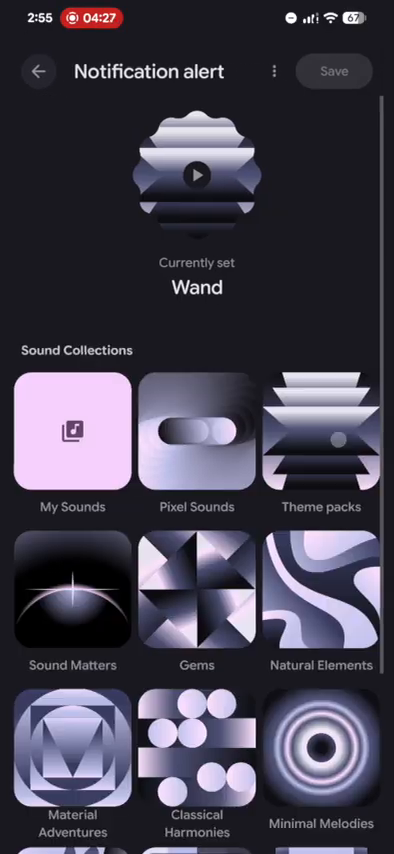
Open the Theme packs collection for the default notification sound, showing Wand
left_click(38, 71)
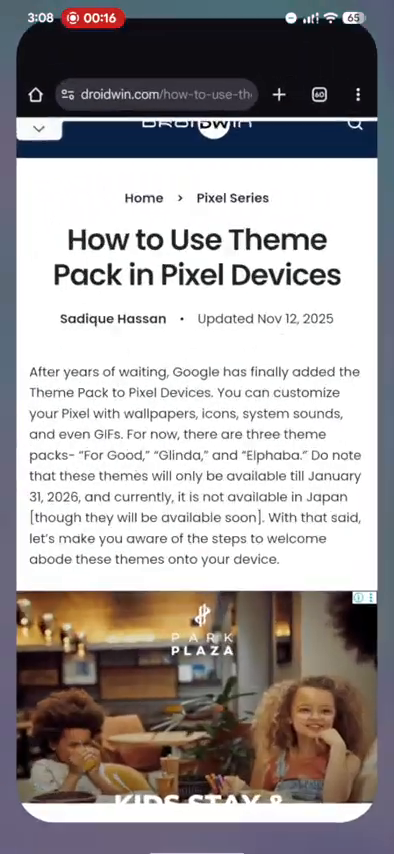
Select the January 31, 2026 date, then scroll to the installing-more-themes section
double_click(330, 491)
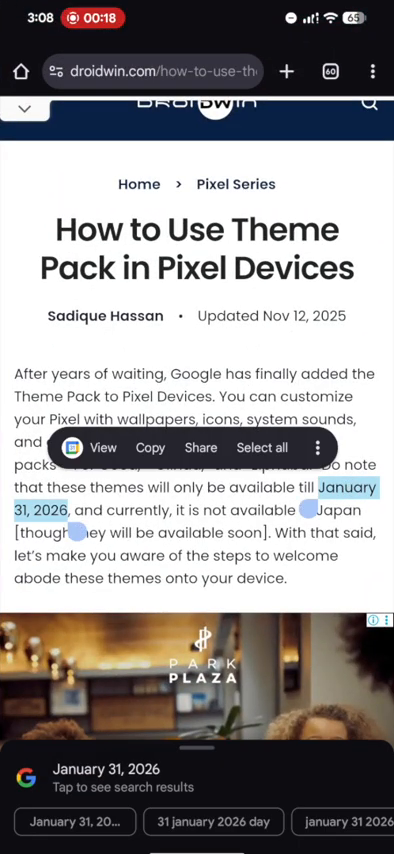
scroll("down", 3)
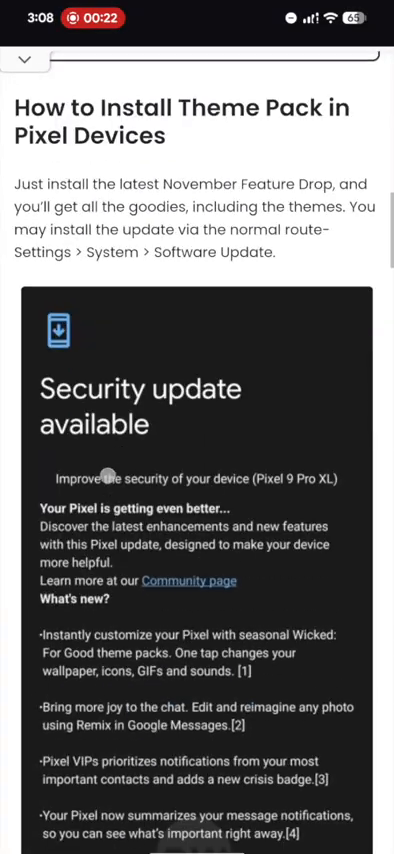
scroll("down", 3)
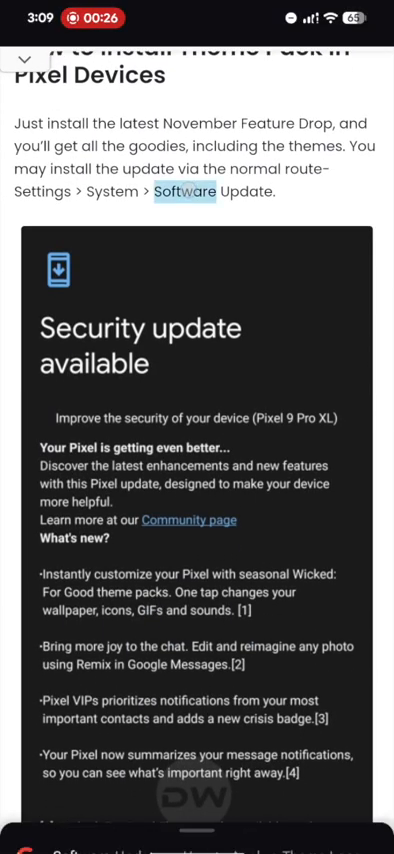
scroll("down", 3)
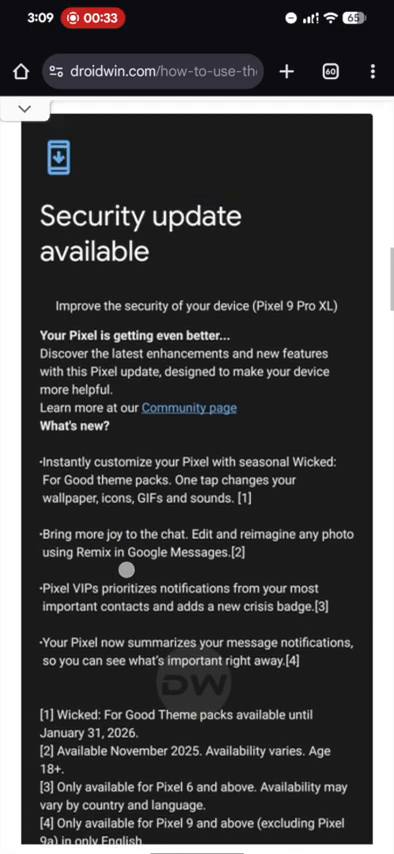
scroll("down", 3)
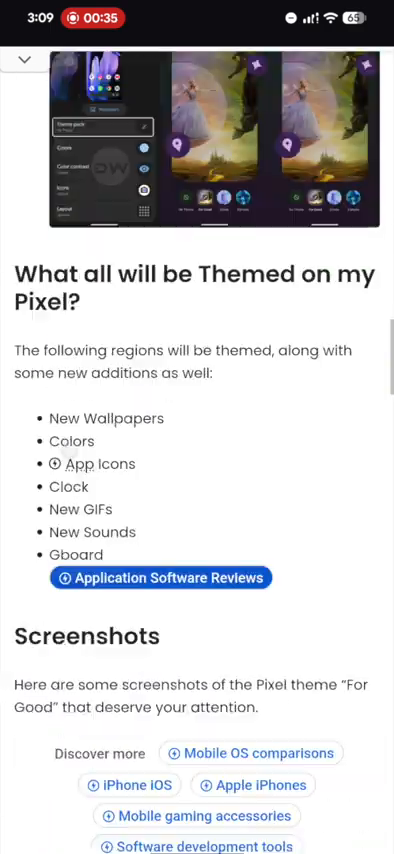
scroll("down", 3)
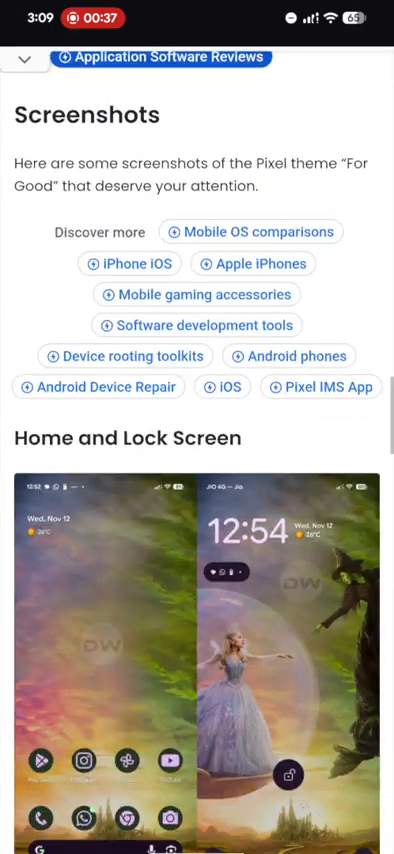
scroll("down", 3)
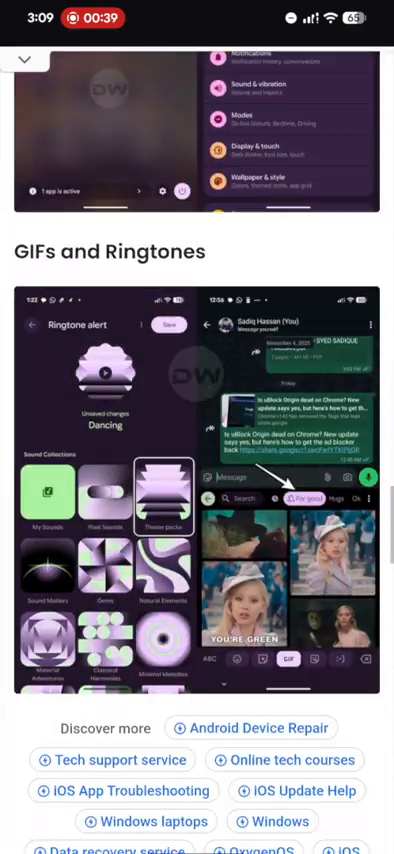
scroll("down", 3)
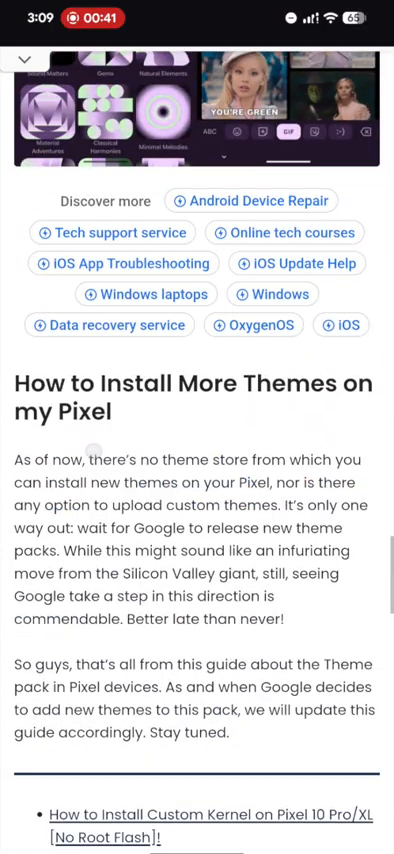